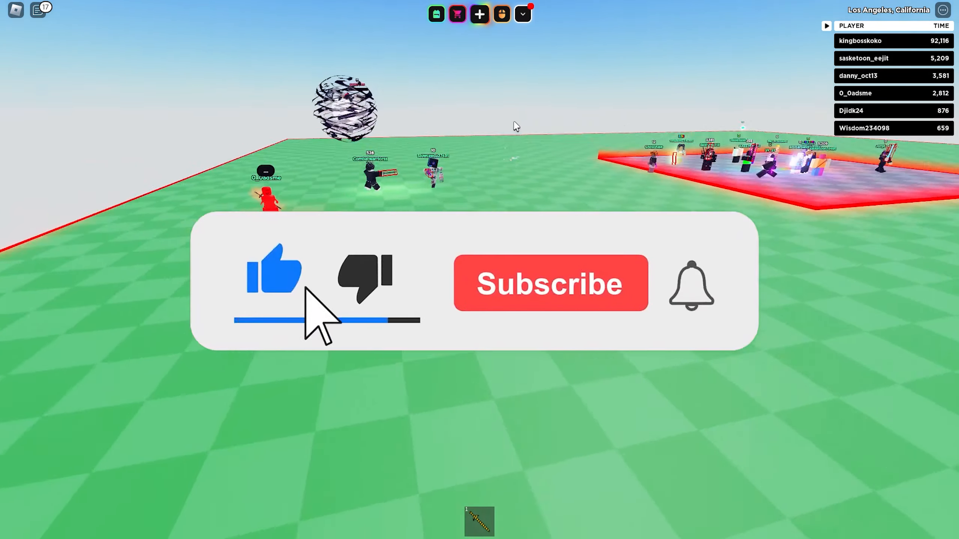
Leave the spawn platform and head onto the green battlefield among other sword fighters.
click(550, 282)
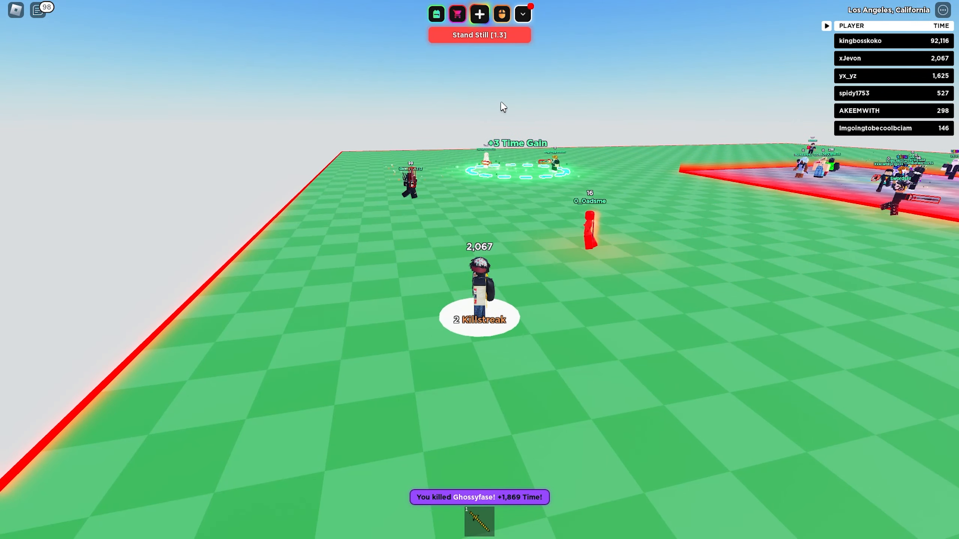
Bring up the sword case shop listing Ultraviolet and Peacemaker cases.
click(457, 13)
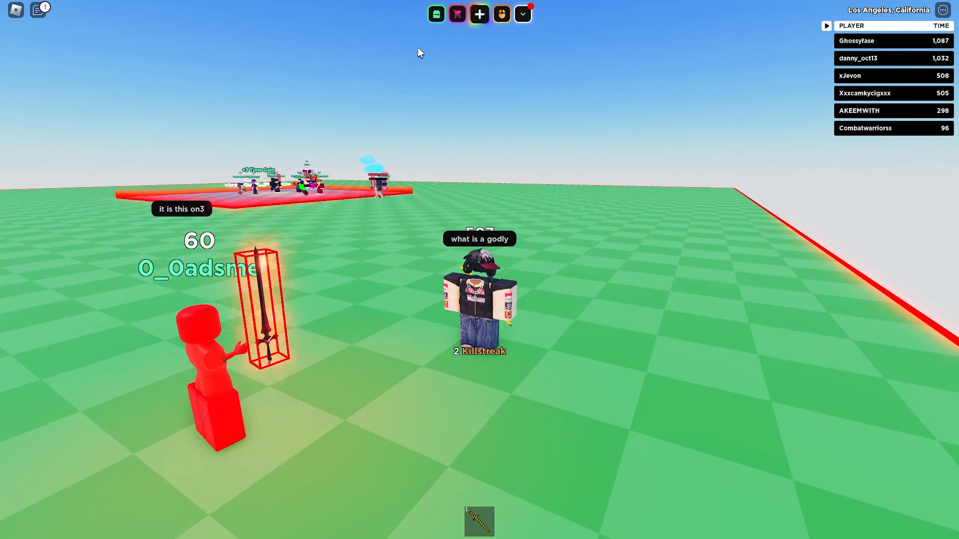
click(456, 14)
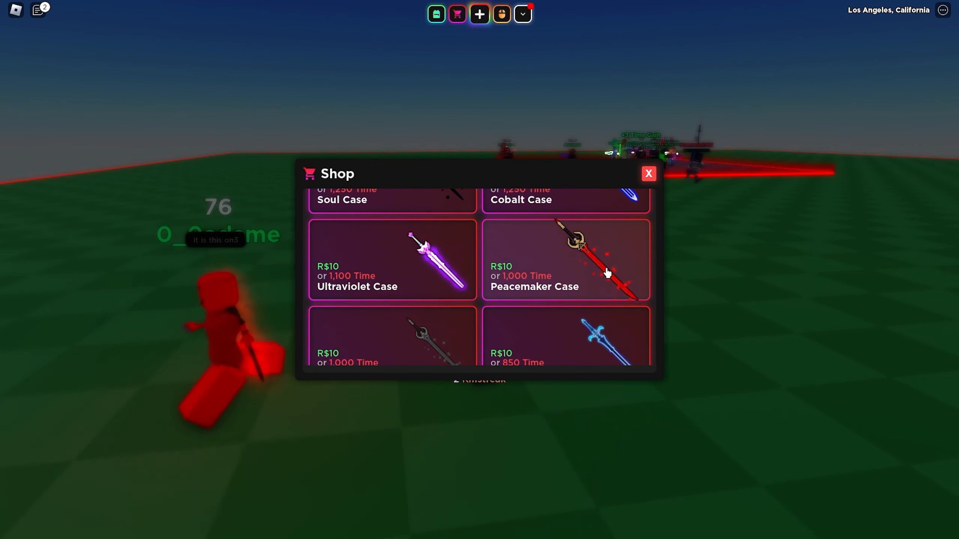
Inspect the Peacemaker Case swords and preview the Peacemaker sword's death effect.
click(563, 259)
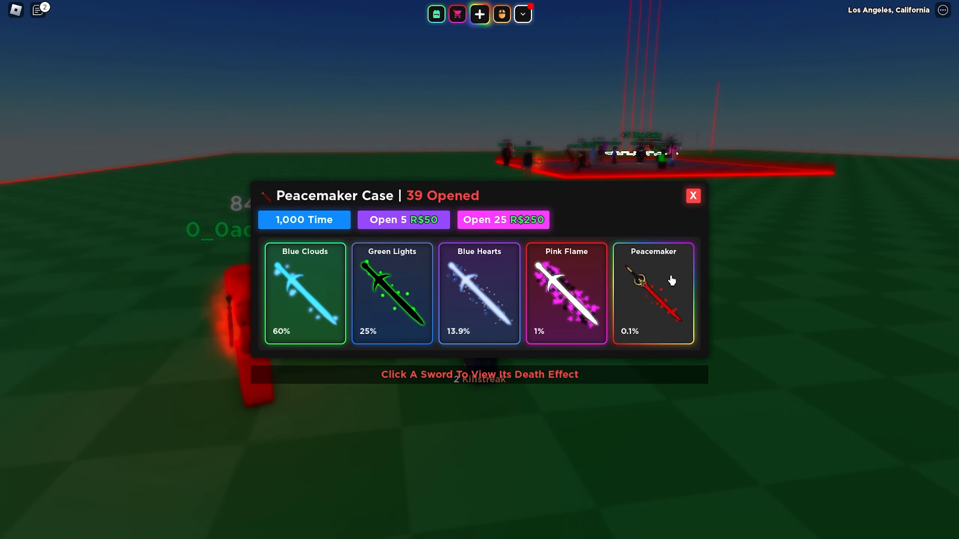
click(692, 195)
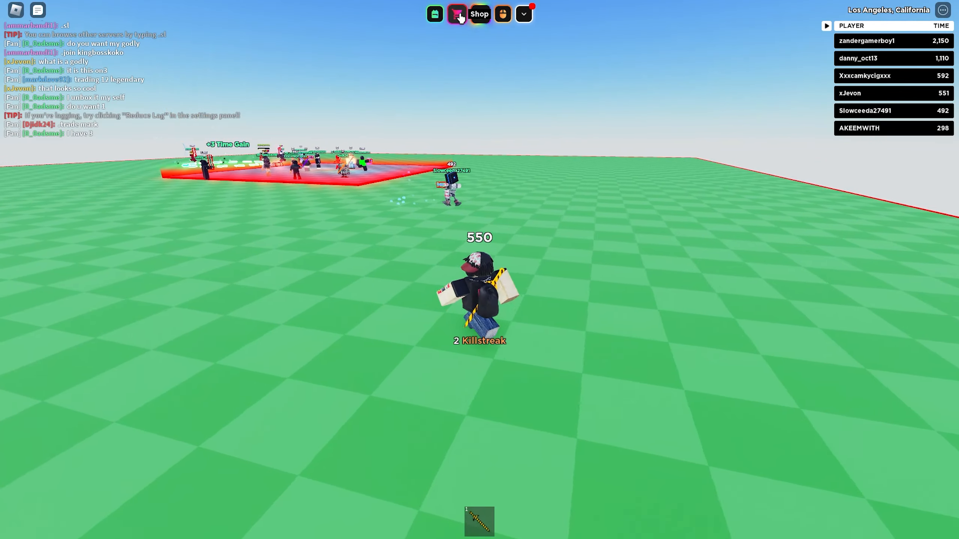
Toggle the sword case shop closed, fight back to spawn, then reopen the shop.
click(479, 13)
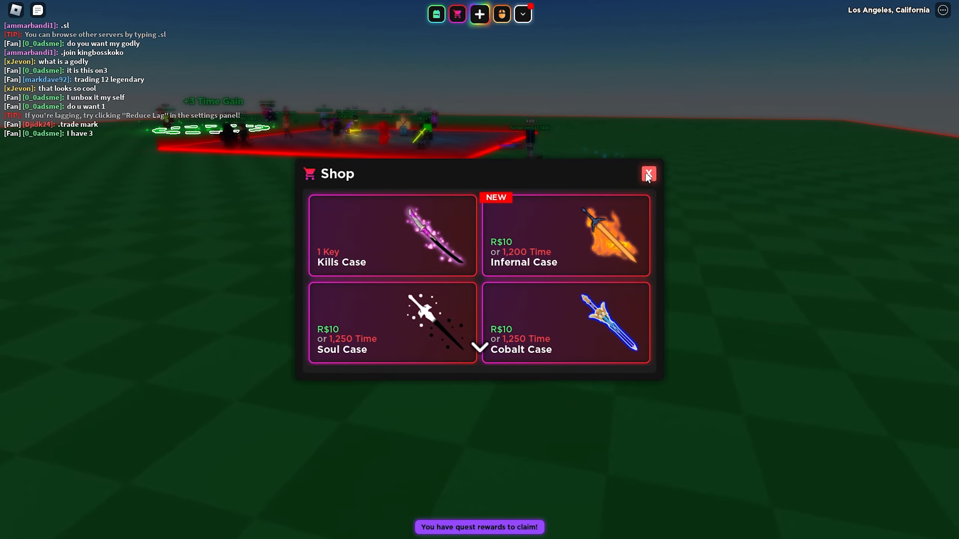
click(648, 174)
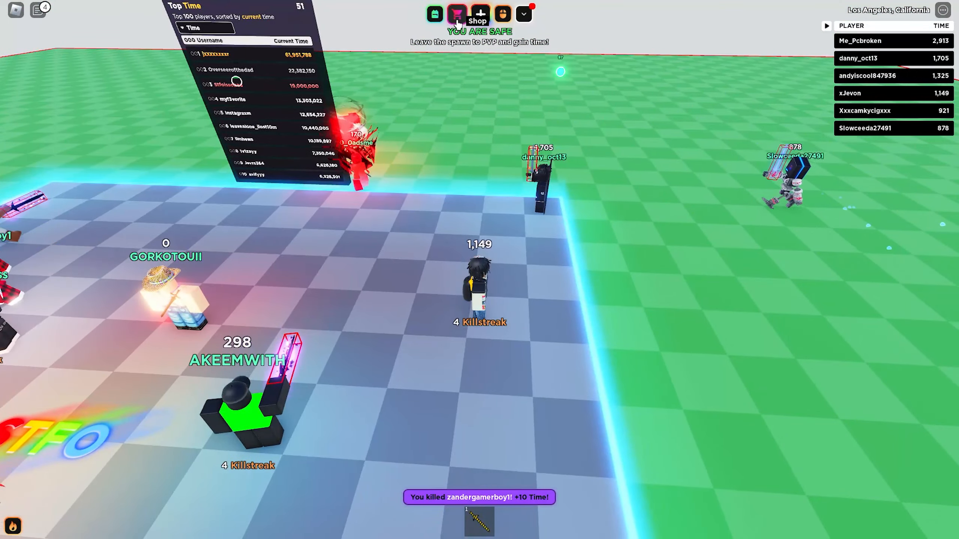
click(457, 13)
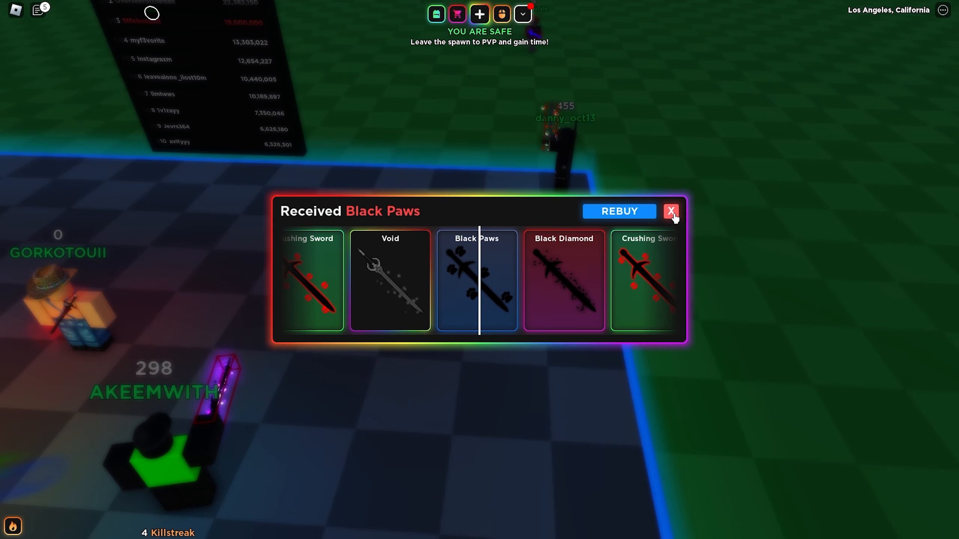
Dismiss the Black Paws sword case result window with the red X.
click(671, 211)
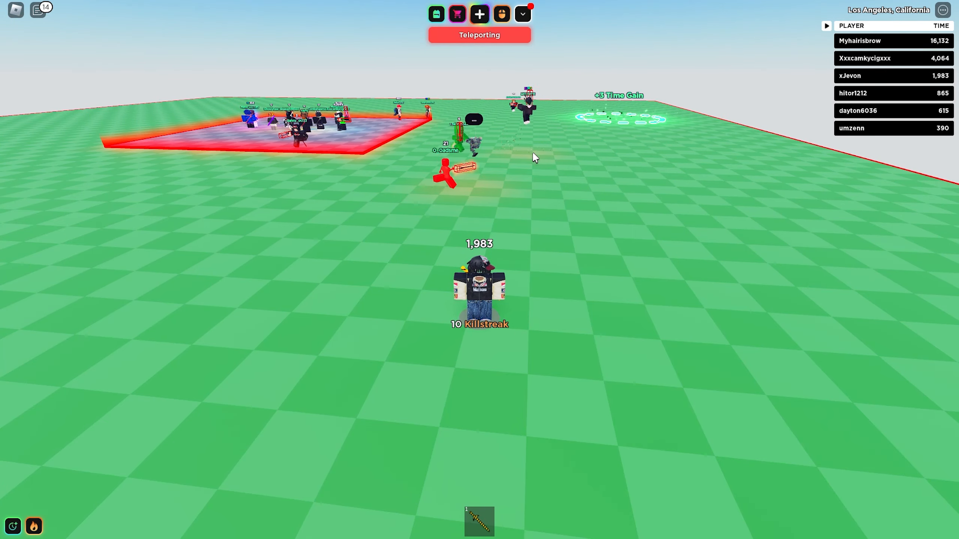
Open a case, dismiss the Purple Clouds result, and pick the Kills Case.
click(456, 14)
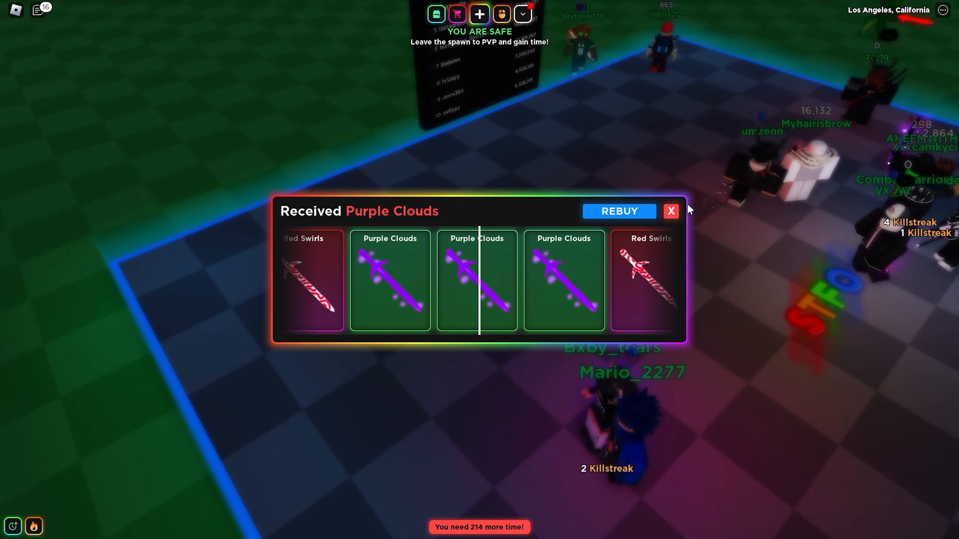
click(670, 211)
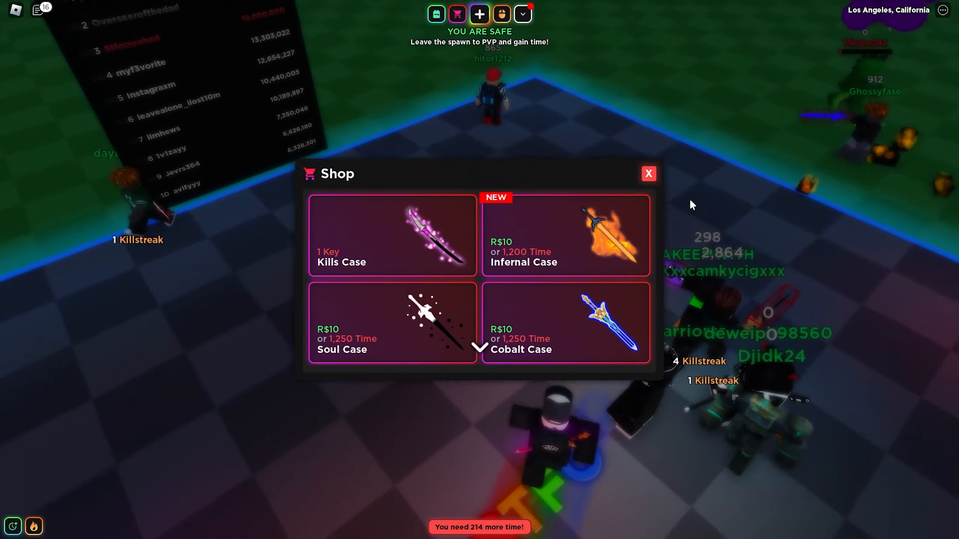
click(648, 173)
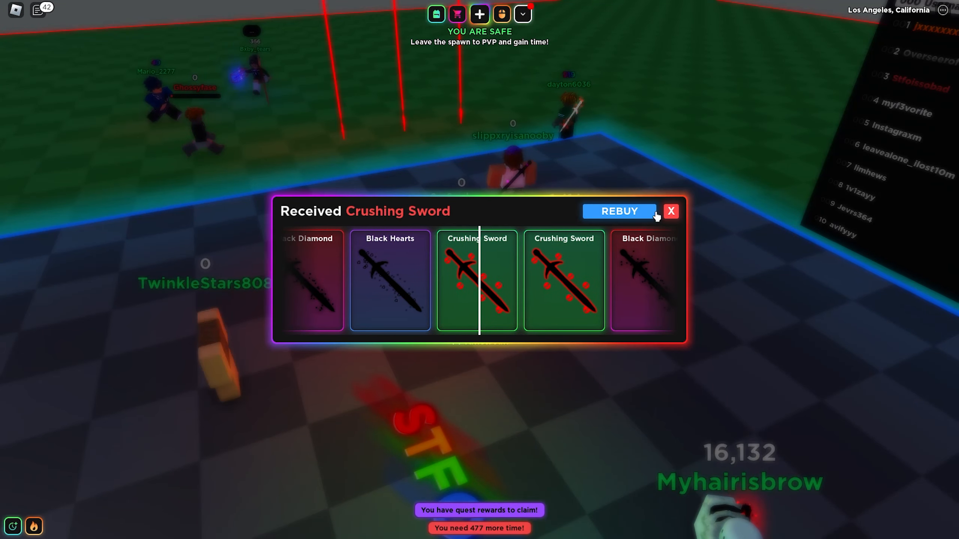
Rebuy the same case from the Received Crushing Sword window.
click(670, 211)
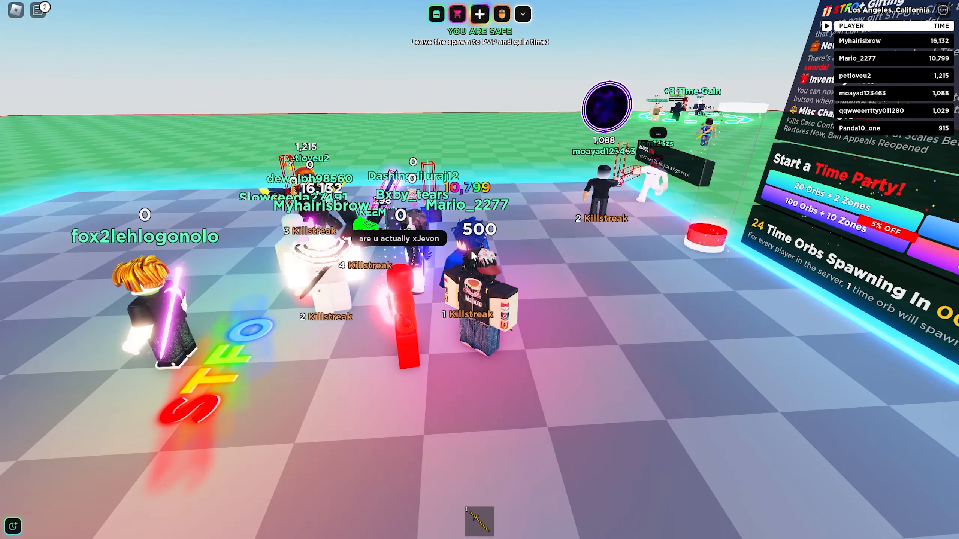
Show the chat log and answer 'yes' to being asked if you're xJevon.
click(37, 9)
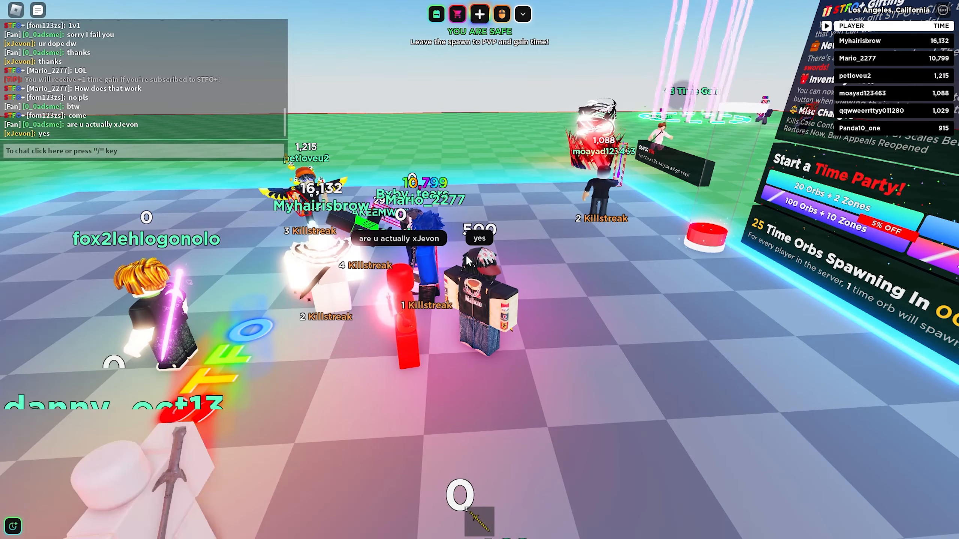